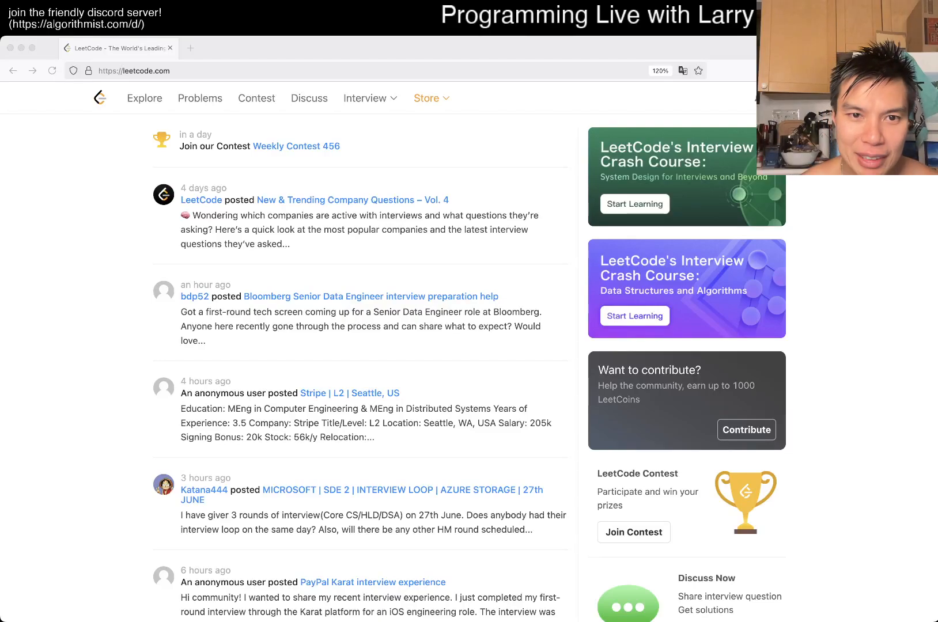
# Show the LeetCode problem list with daily question 2099 at the top.
pyautogui.click(199, 98)
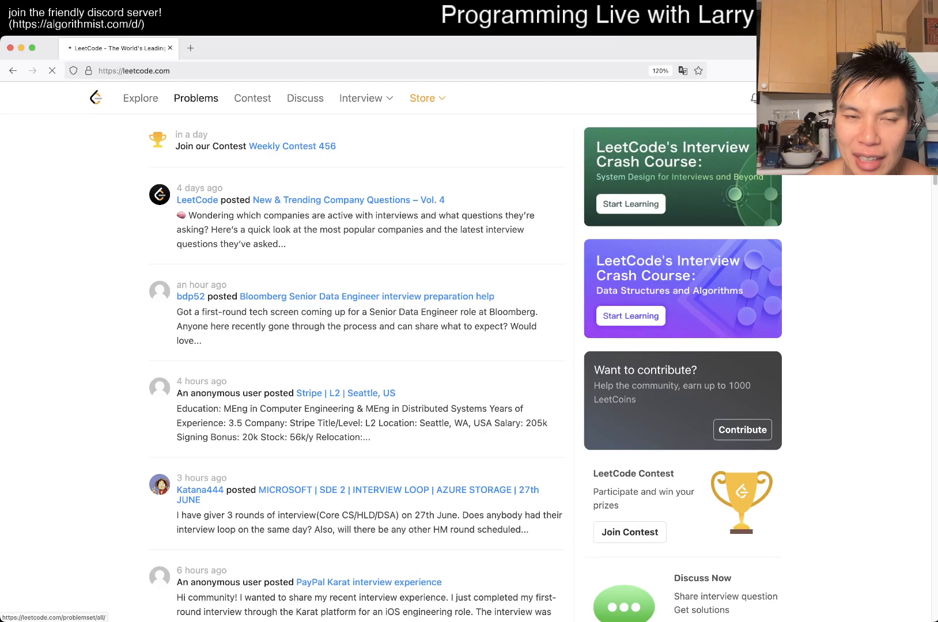
pyautogui.click(196, 98)
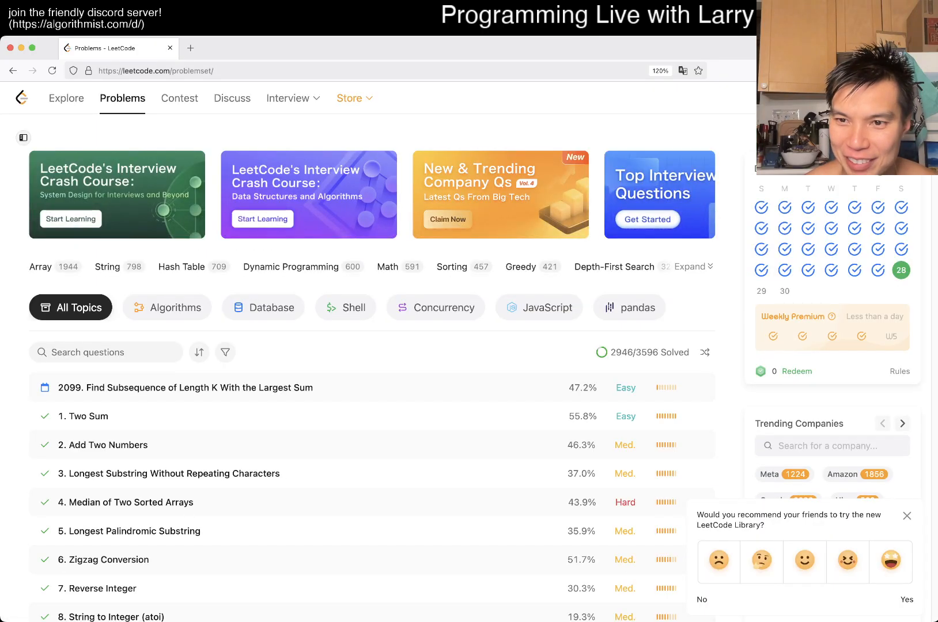
# Open daily problem 2099, Find Subsequence of Length K With the Largest Sum.
pyautogui.click(183, 387)
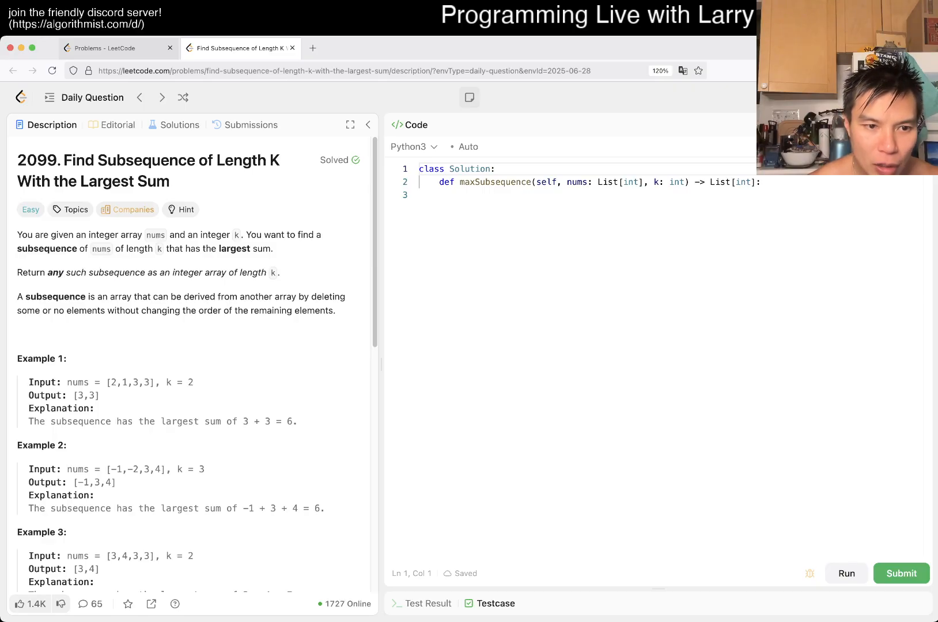
pyautogui.scroll(-3)
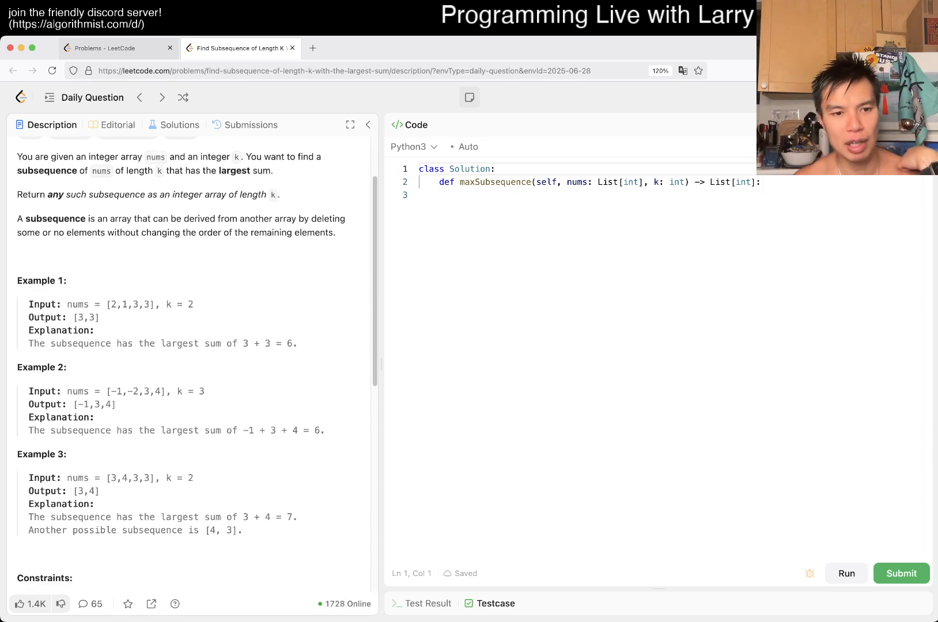
pyautogui.scroll(3)
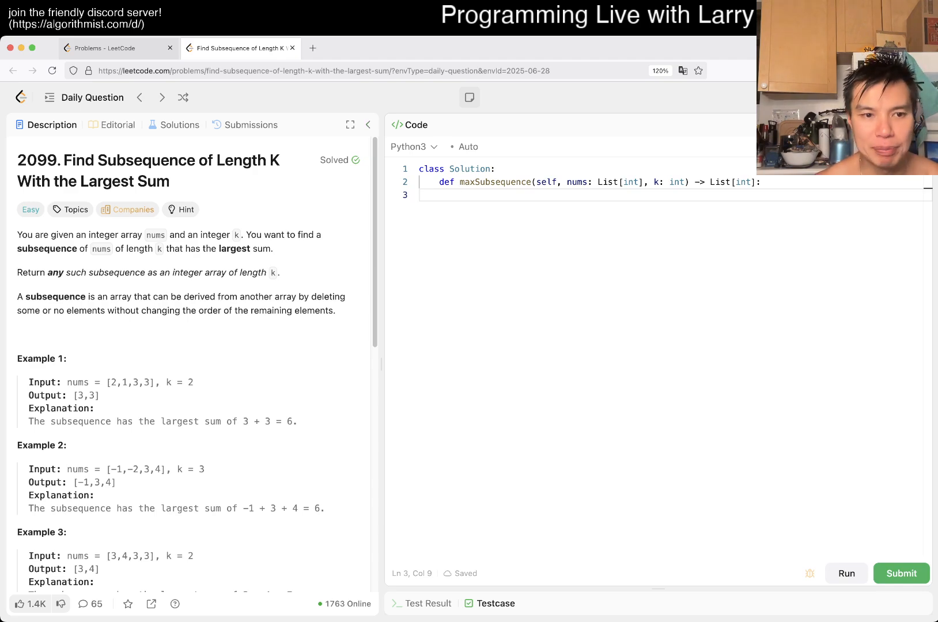
pyautogui.scroll(-3)
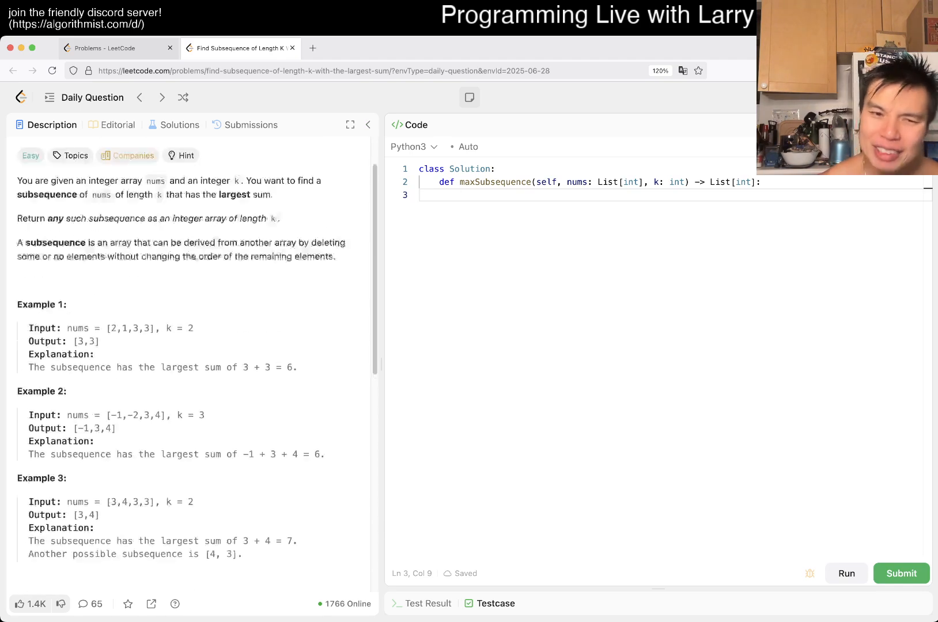
pyautogui.scroll(3)
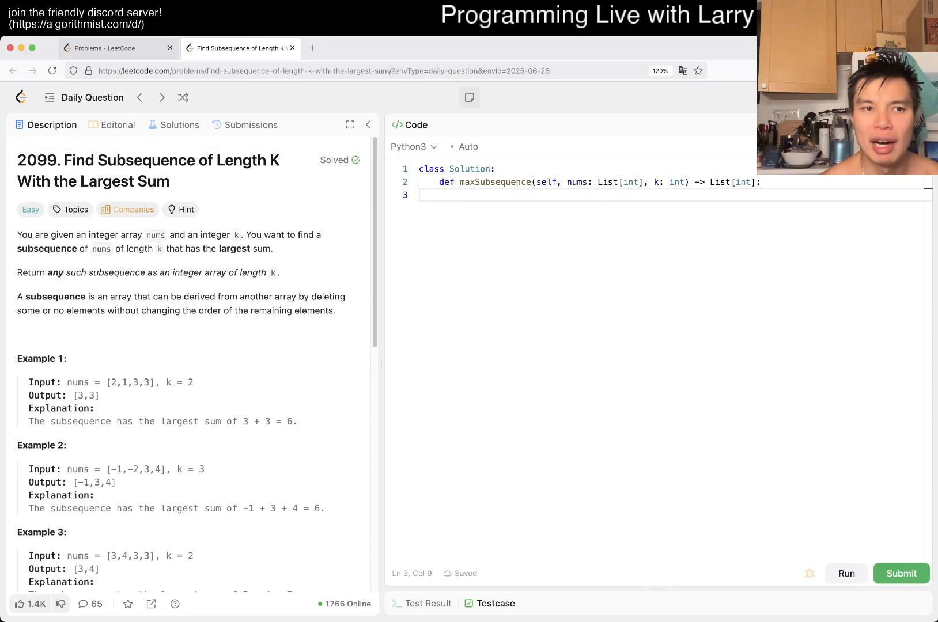
pyautogui.click(461, 195)
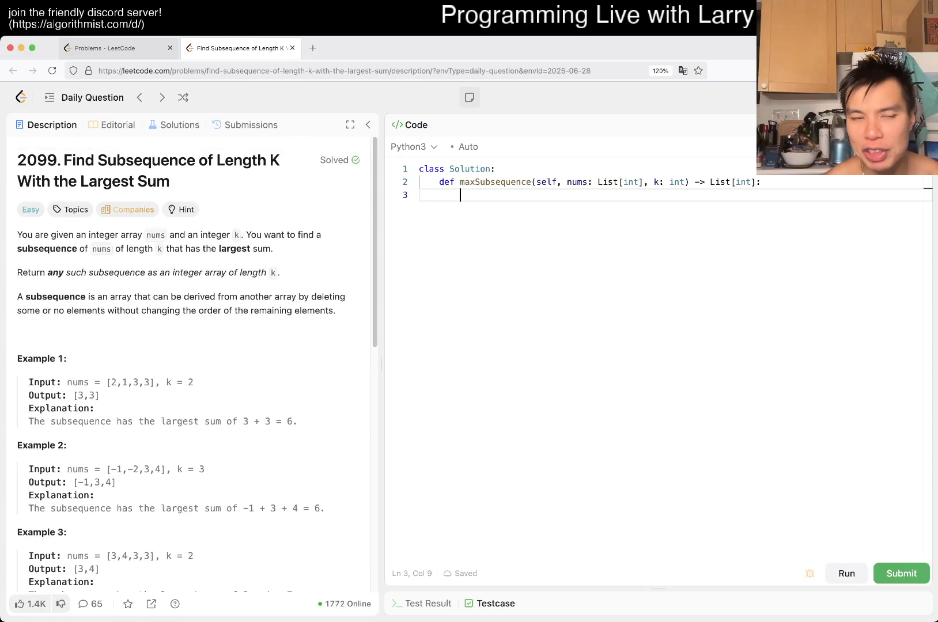
pyautogui.doubleClick(125, 181)
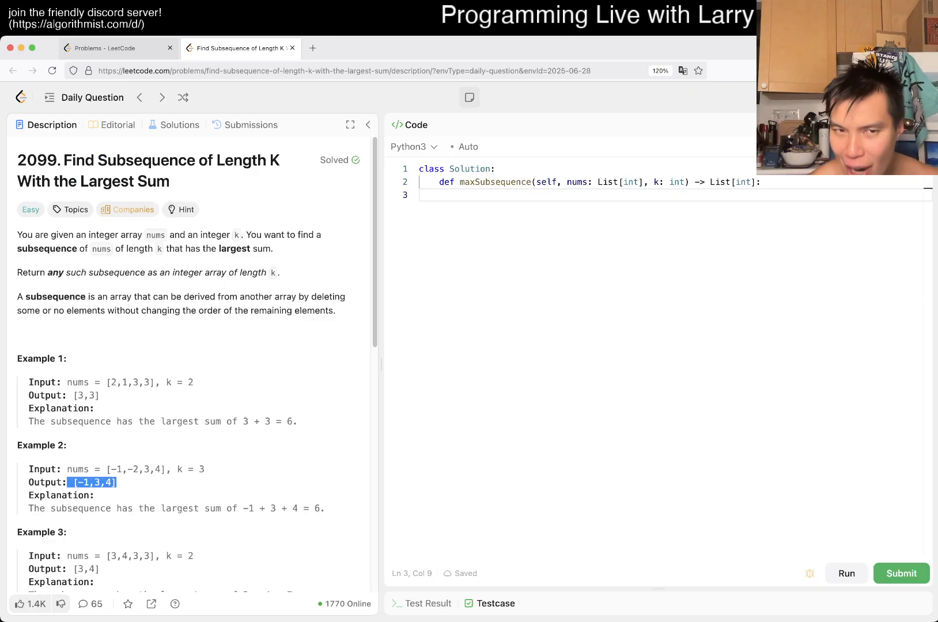
pyautogui.scroll(-3)
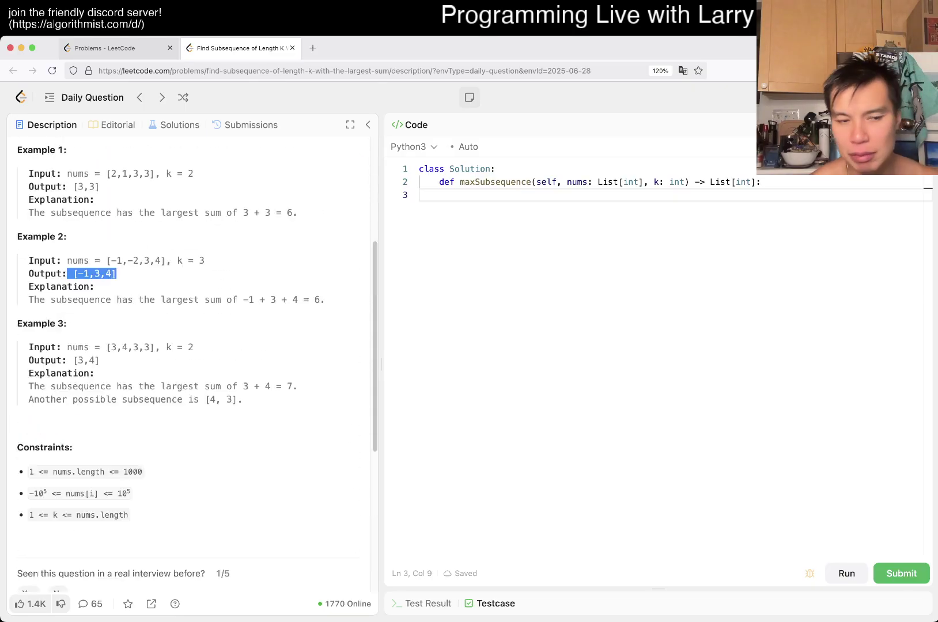
pyautogui.scroll(3)
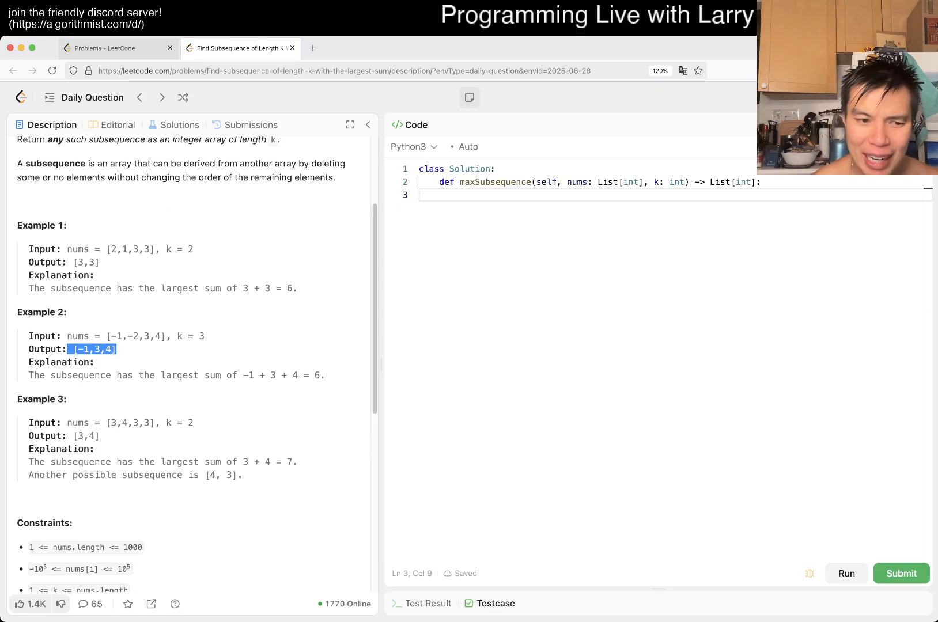
pyautogui.scroll(-3)
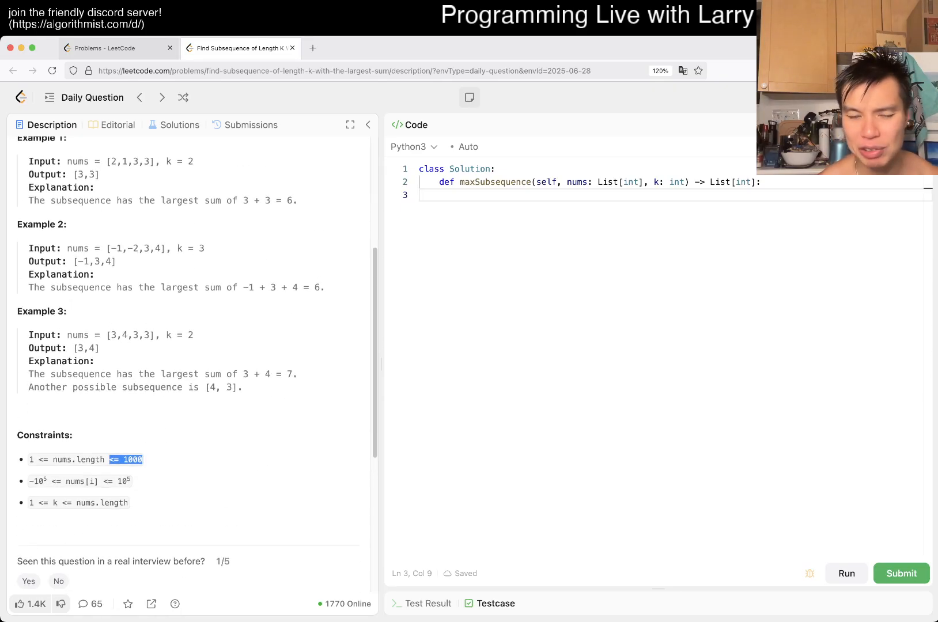
pyautogui.scroll(3)
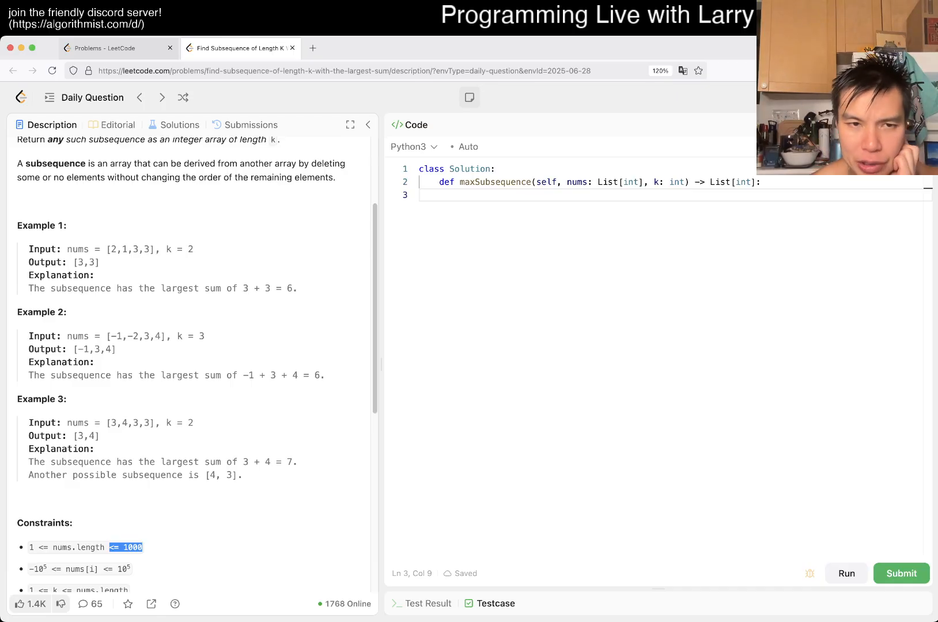
pyautogui.scroll(-3)
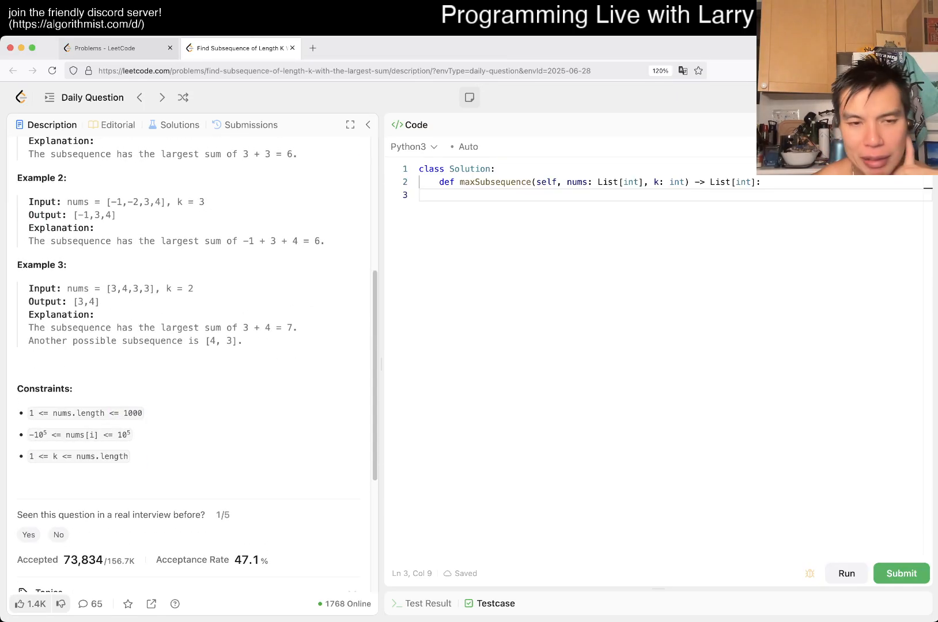
pyautogui.scroll(3)
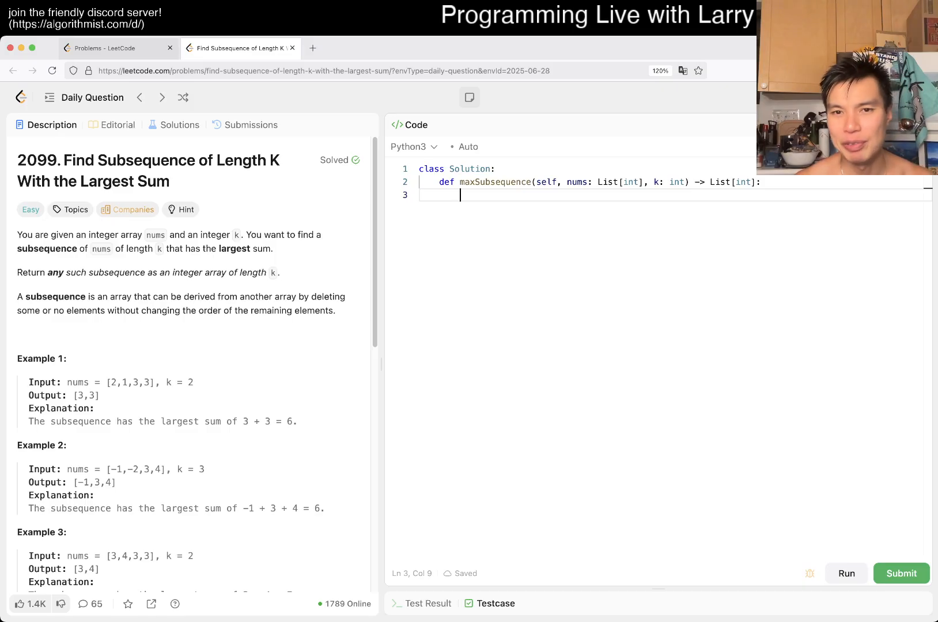
# Write s = list(sorted(enumerate(nums), key=lambda x: (-x[1], x[0]))) on line 3.
pyautogui.write('enumerate(nums), key')
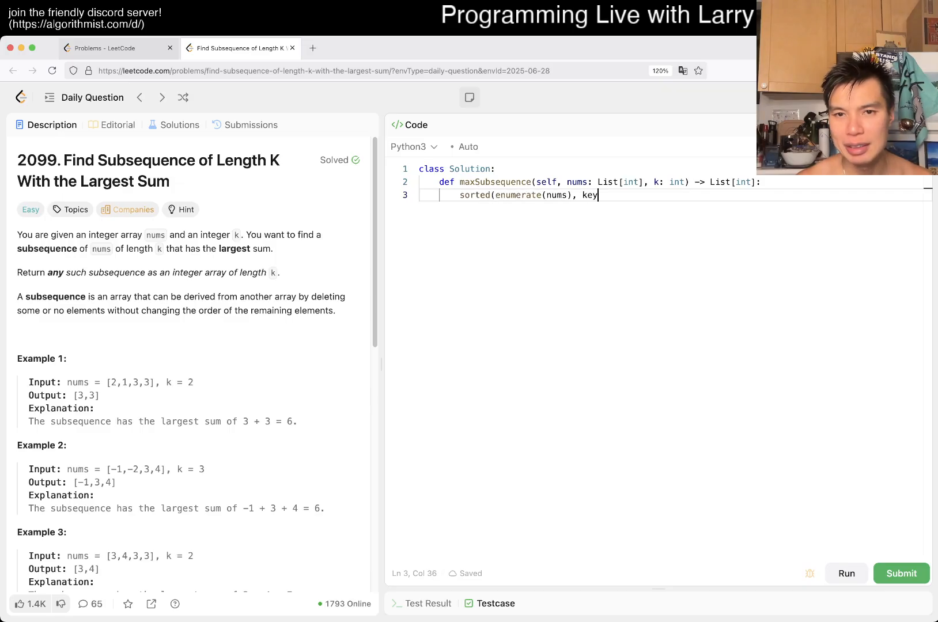
pyautogui.write('=lambda x:')
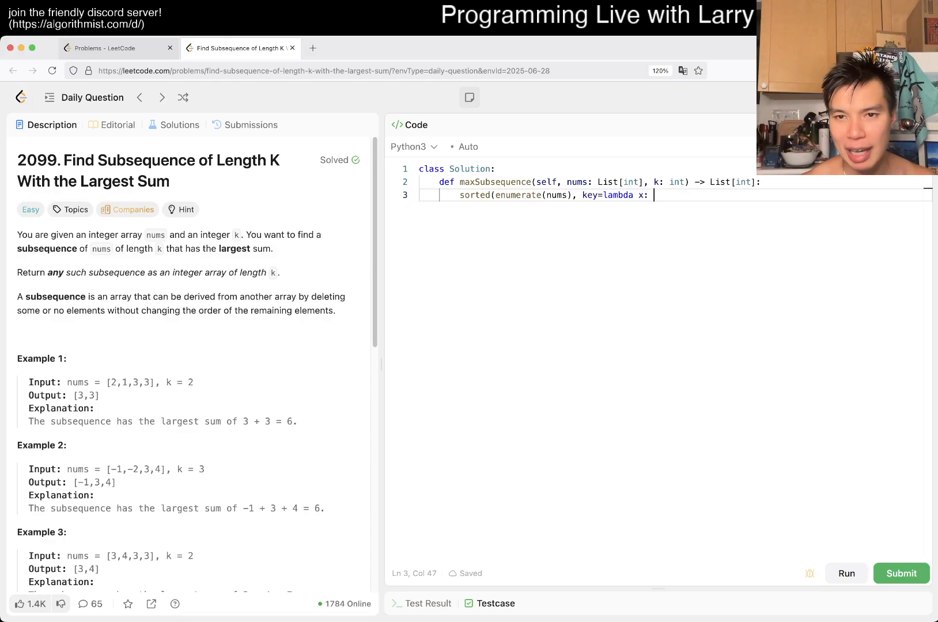
pyautogui.write('()')
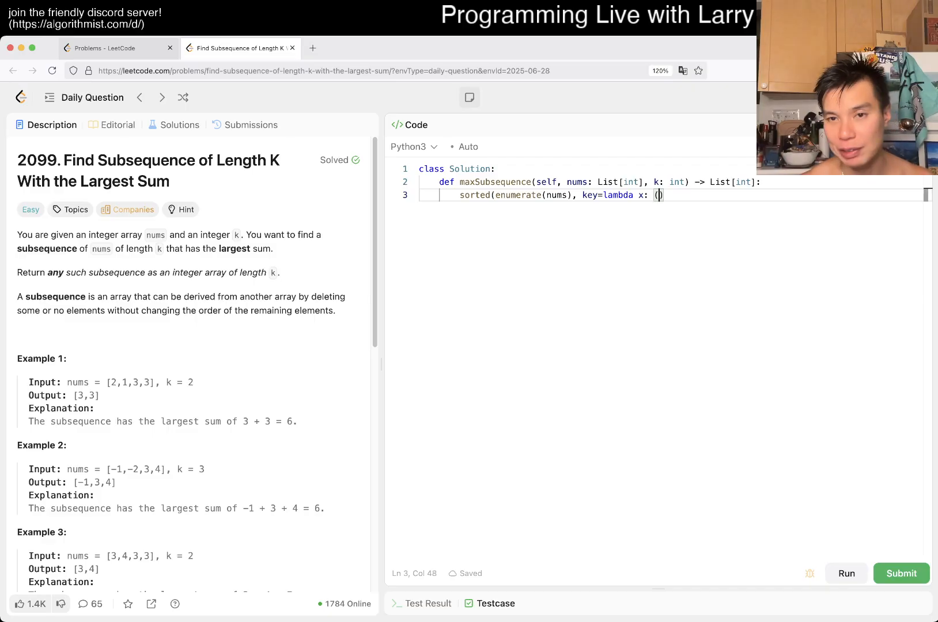
pyautogui.write('-x[')
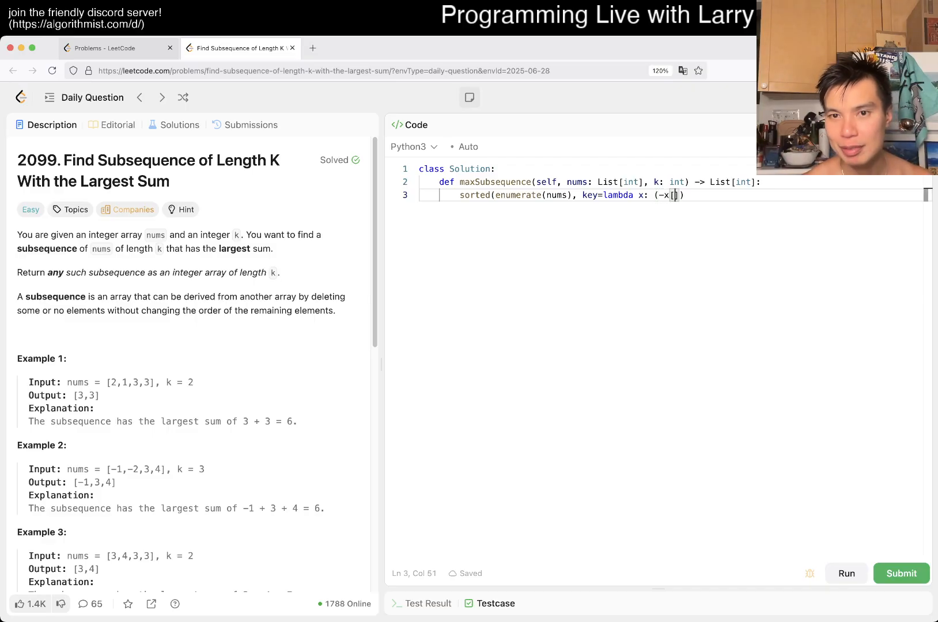
pyautogui.write('1')
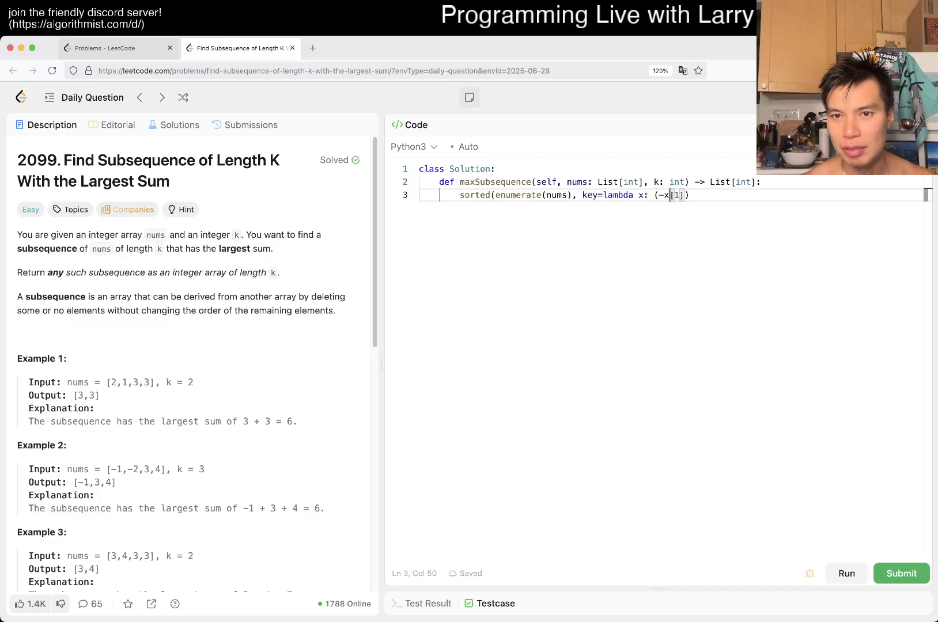
pyautogui.press('Backspace')
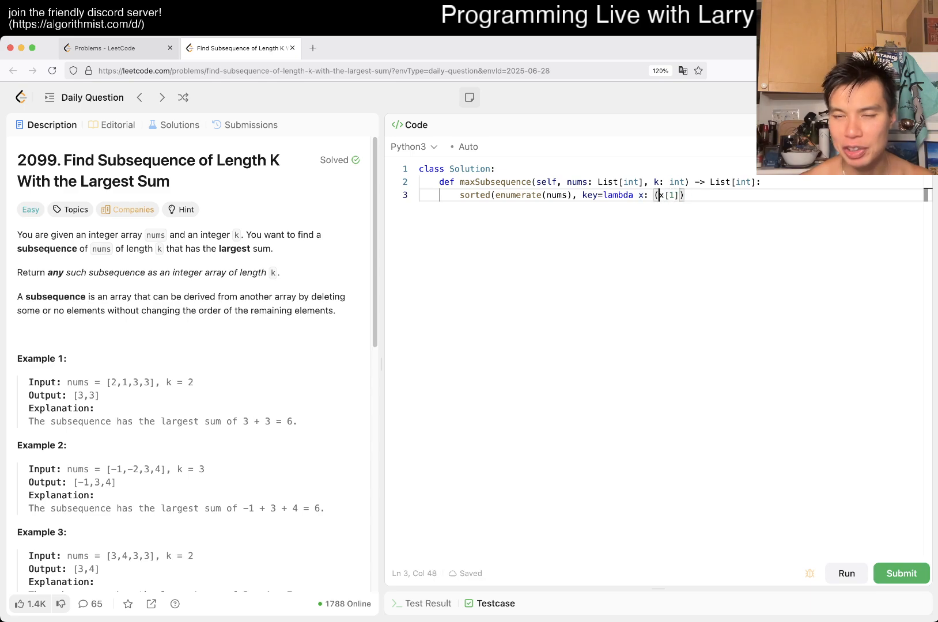
pyautogui.write('-')
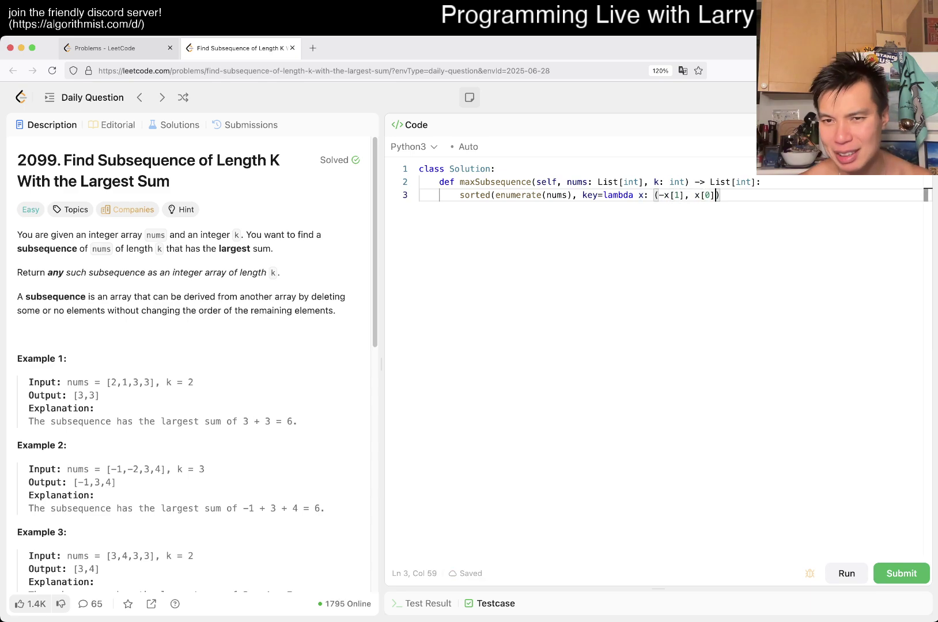
pyautogui.press('Home')
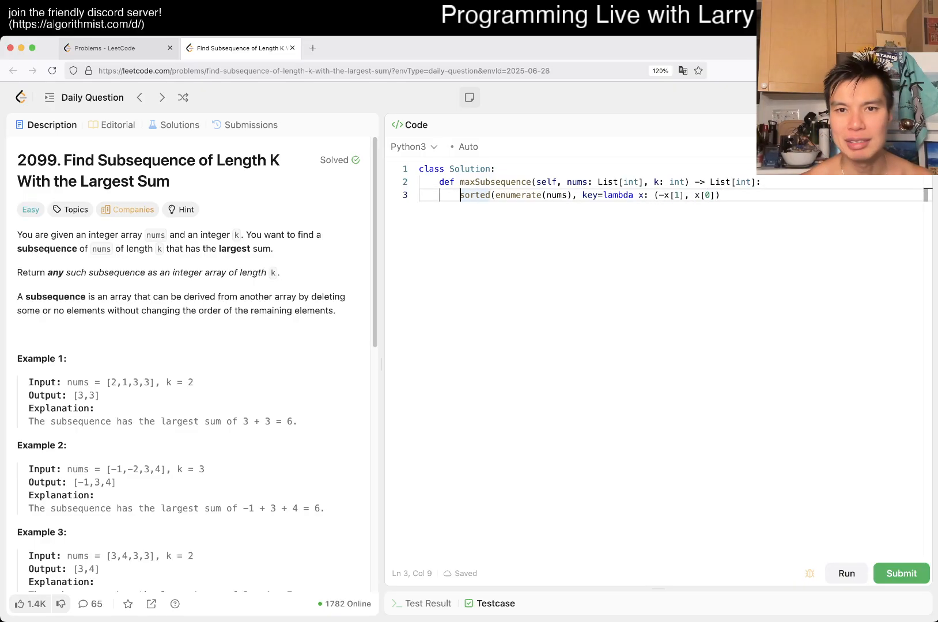
pyautogui.write('s = list(')
pyautogui.write('s[')
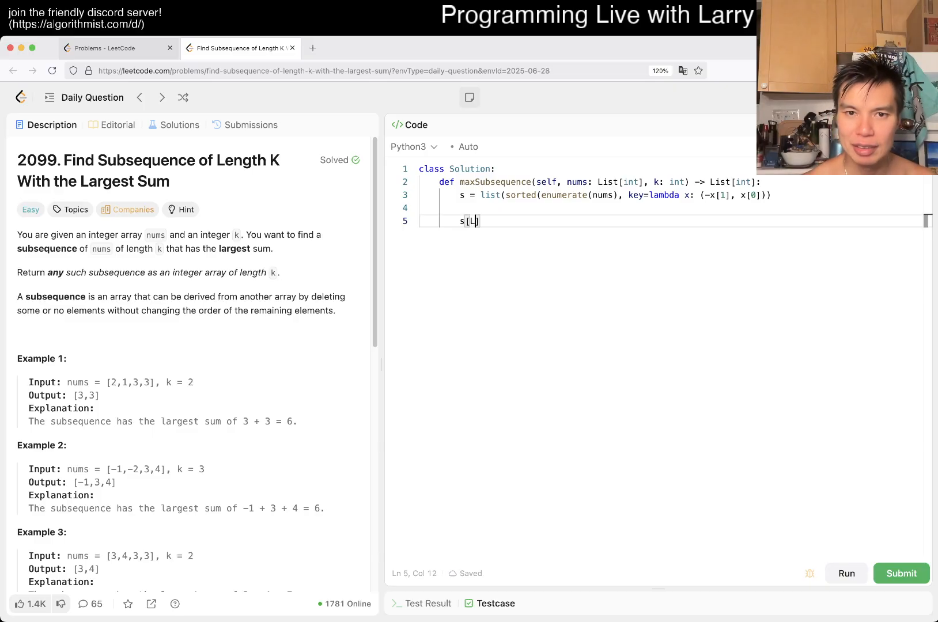
# Write sorted(s[:k], key=lambda x: x[0]) to re-sort the first k pairs by index.
pyautogui.write(':k]')
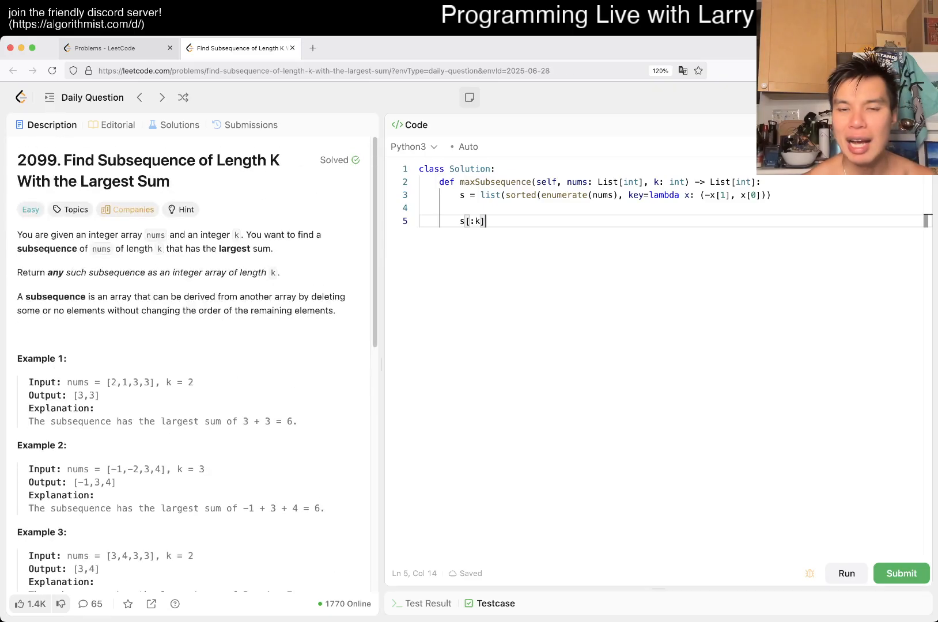
pyautogui.write('orted')
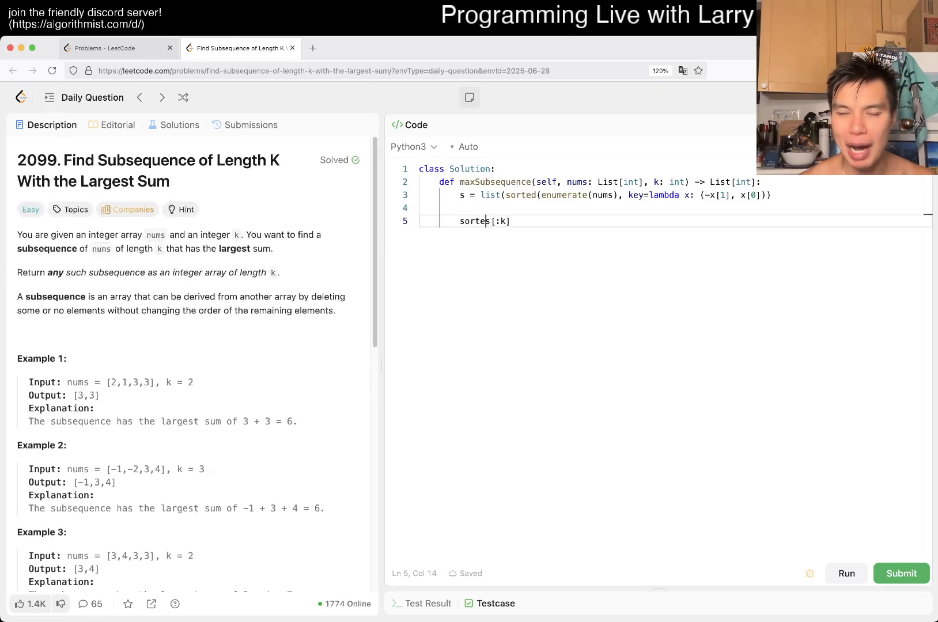
pyautogui.write('d(s[:k],')
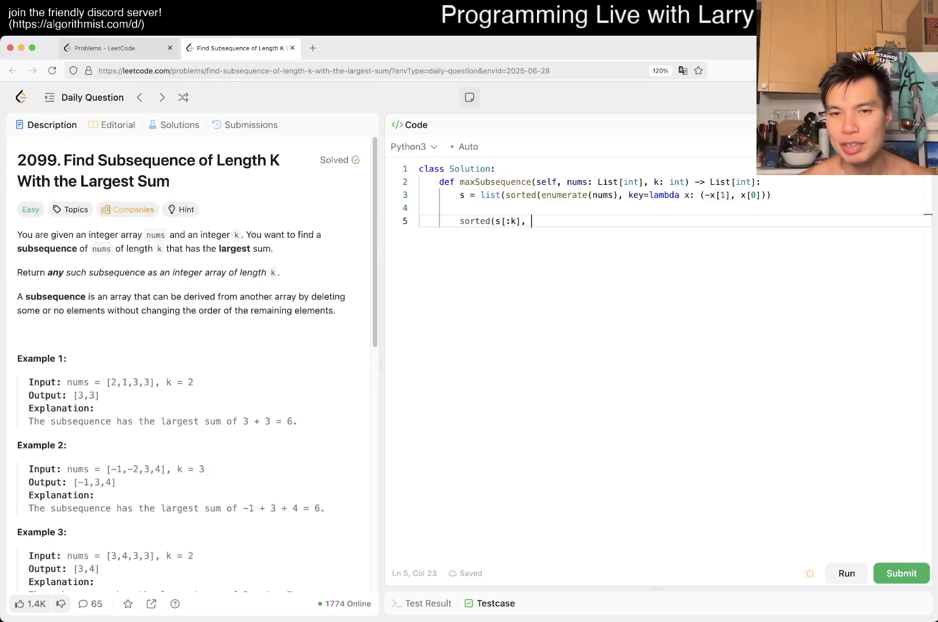
pyautogui.write('lambda x: (')
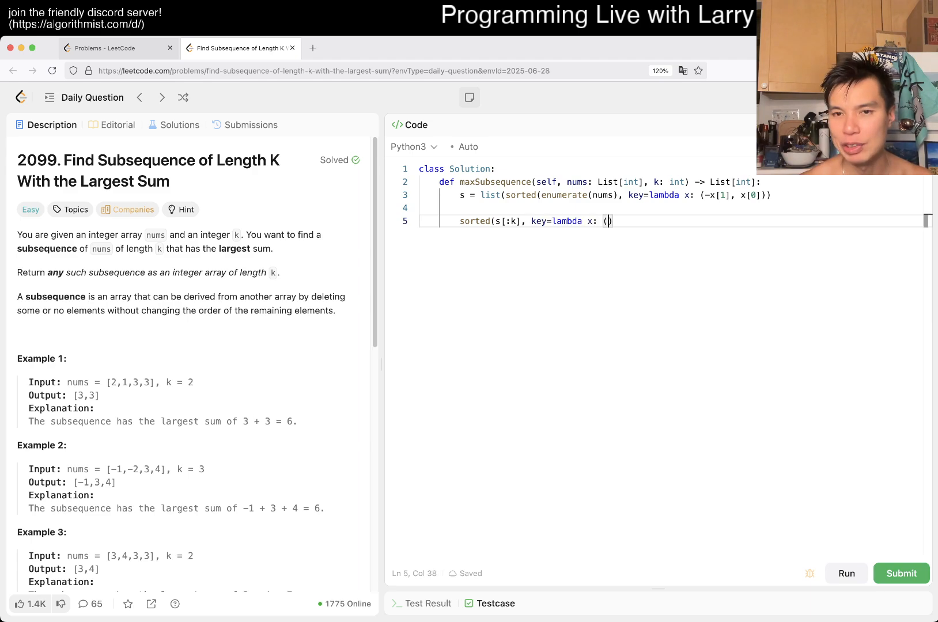
pyautogui.press('Backspace')
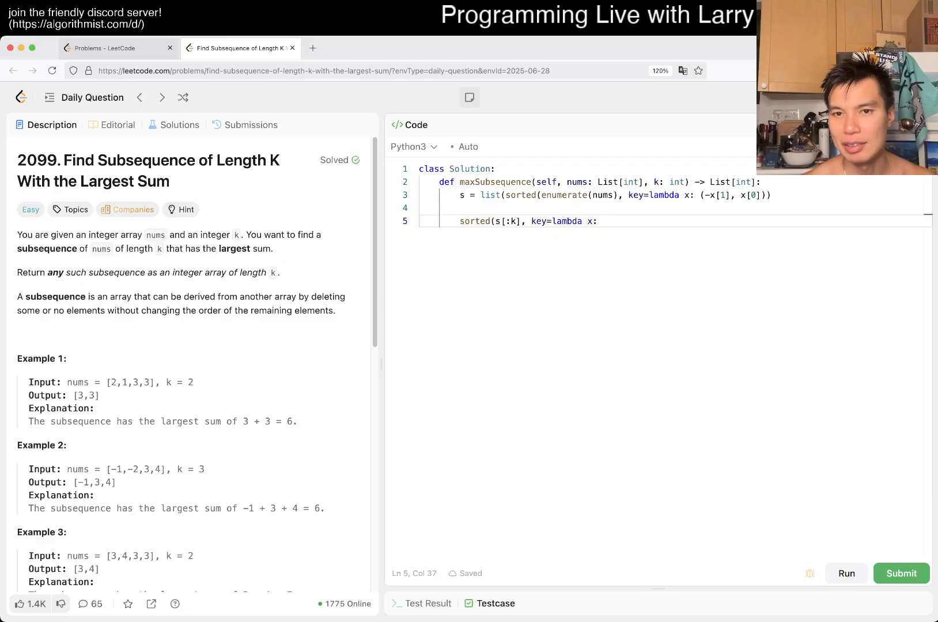
pyautogui.write('x[1')
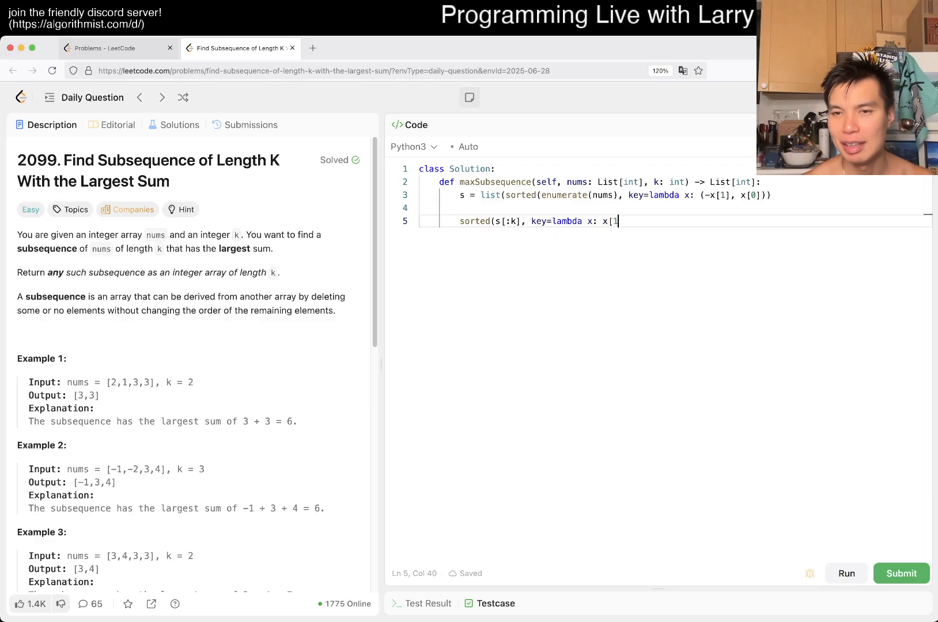
pyautogui.write('0')
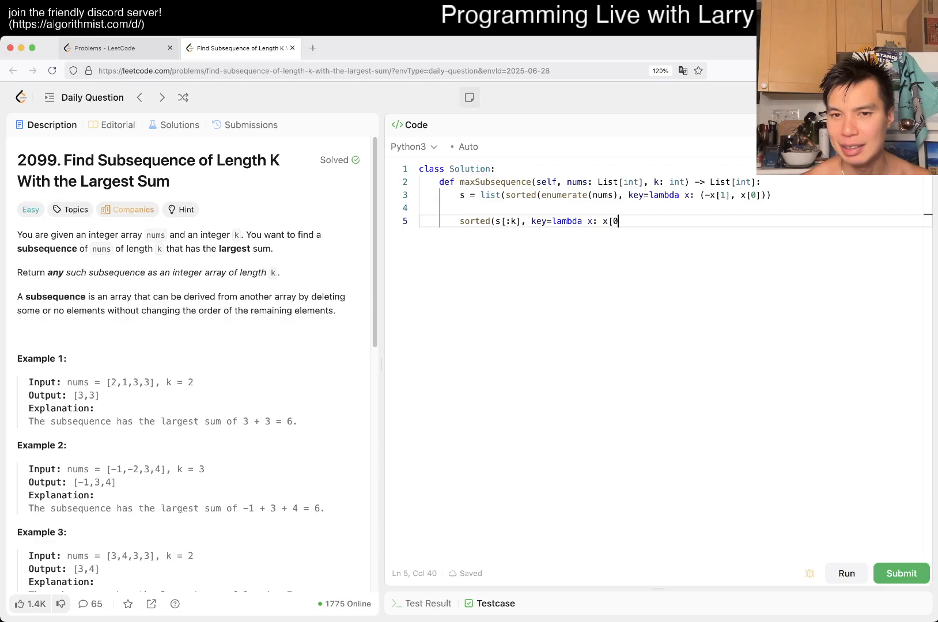
pyautogui.write('])')
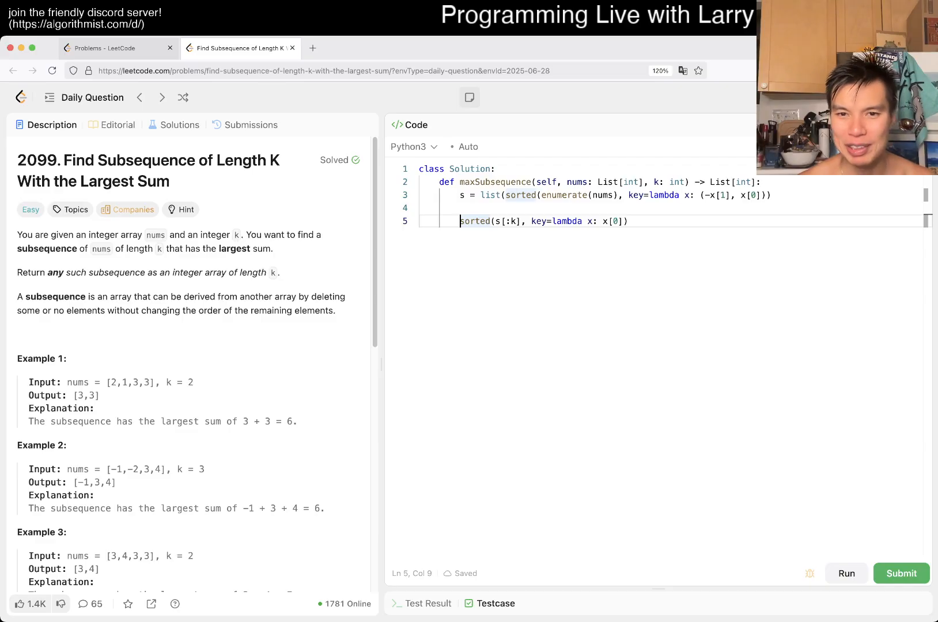
# Wrap it as return list(x for _, x in ...) to return only the values.
pyautogui.write('for')
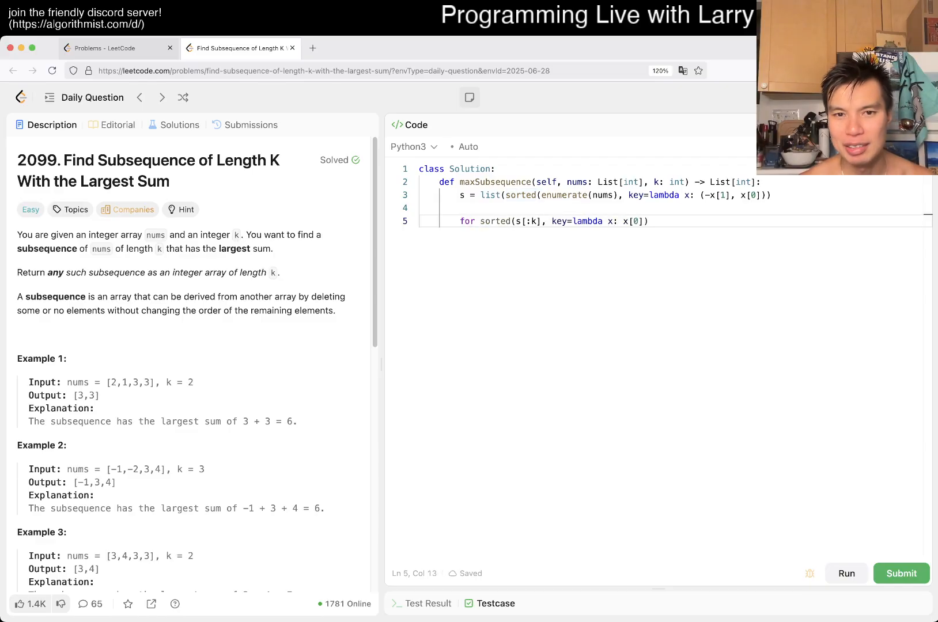
pyautogui.write('_,')
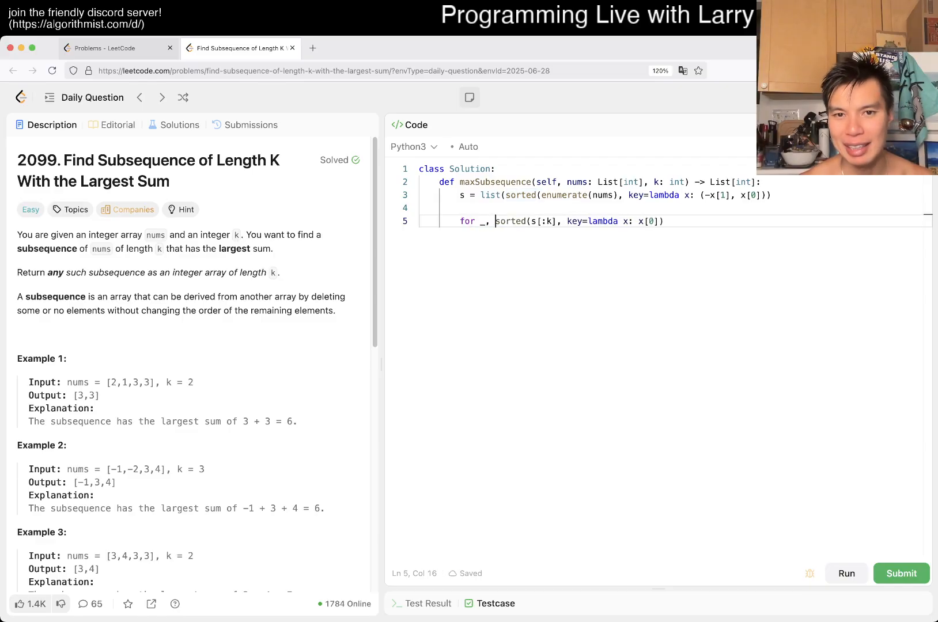
pyautogui.write('x in')
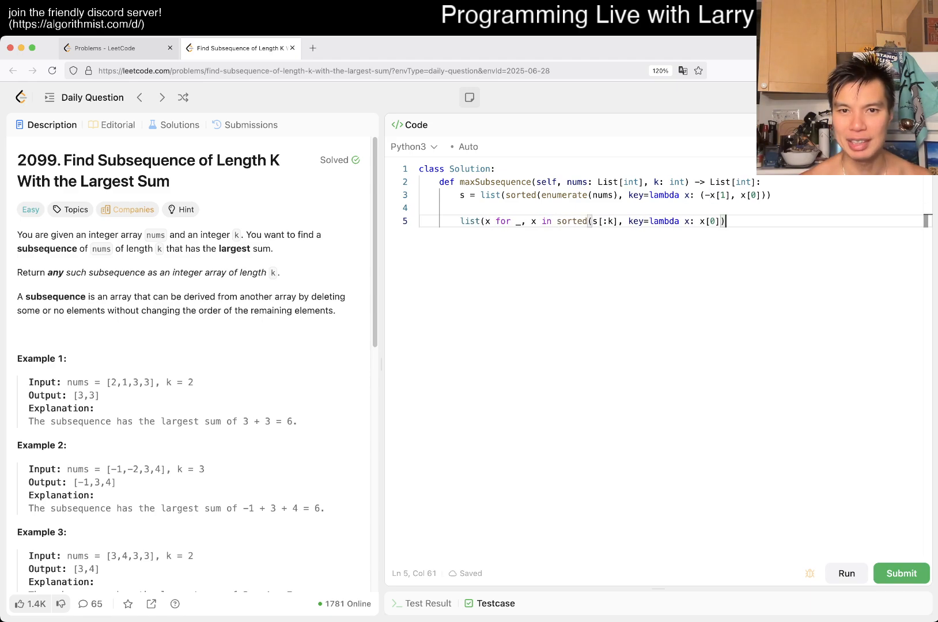
pyautogui.write('return')
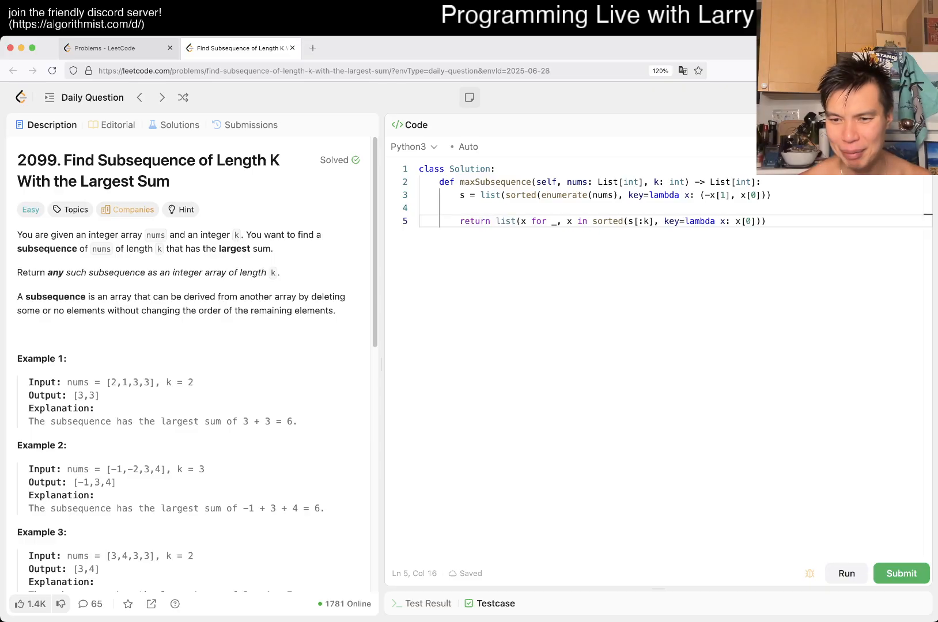
# Fix the missing ')' on line 3, pass the sample tests, and submit for an accepted 49/49.
pyautogui.click(845, 573)
pyautogui.write(')')
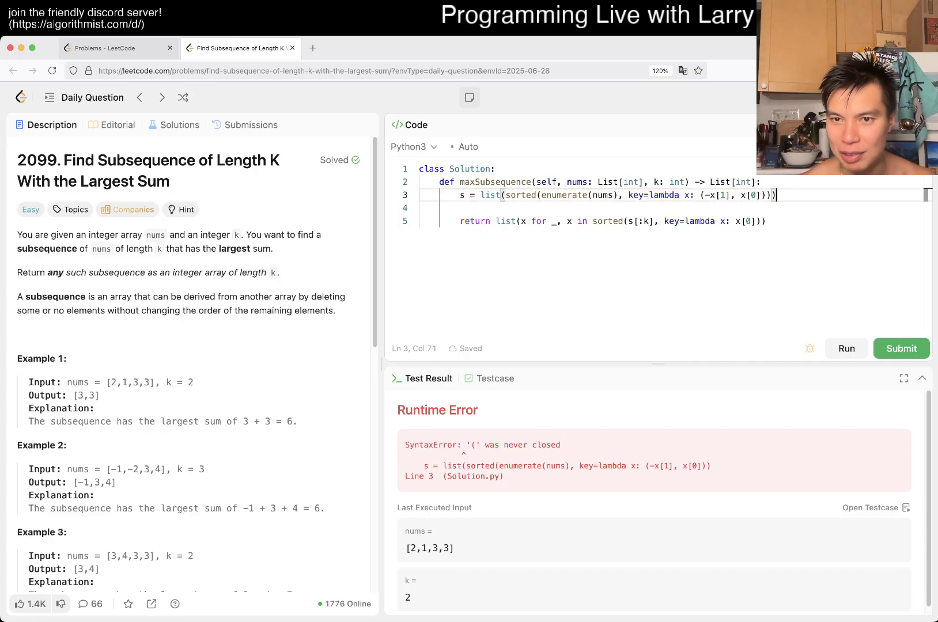
pyautogui.click(845, 349)
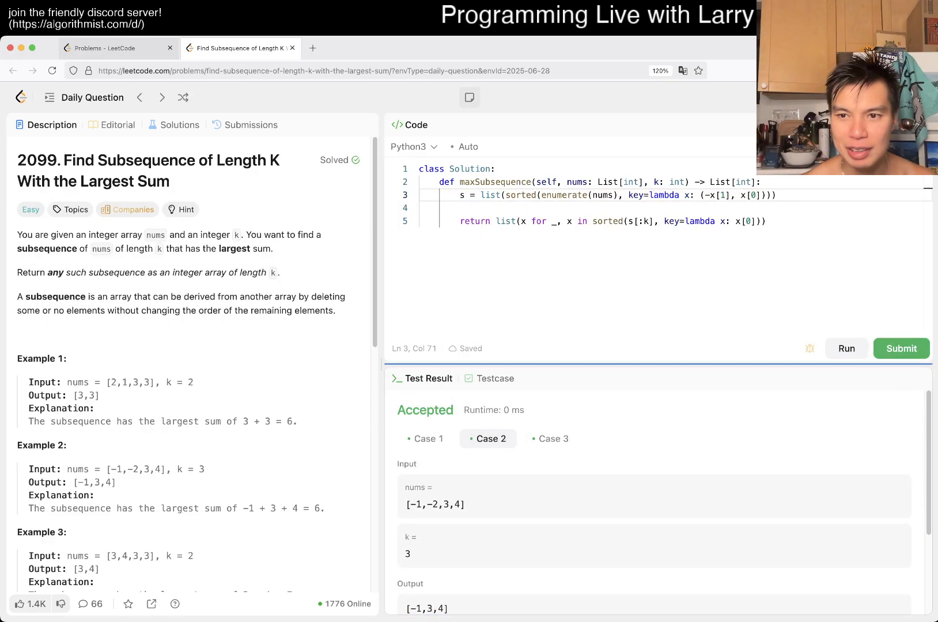
pyautogui.click(900, 349)
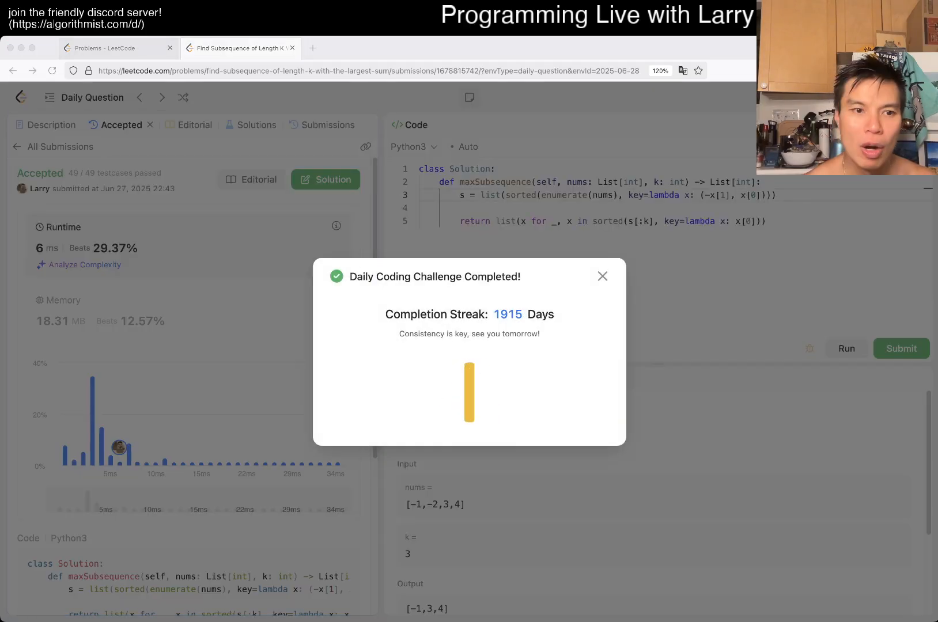
# Dismiss the 'Daily Coding Challenge Completed!' popup to see the 6 ms runtime results.
pyautogui.click(602, 276)
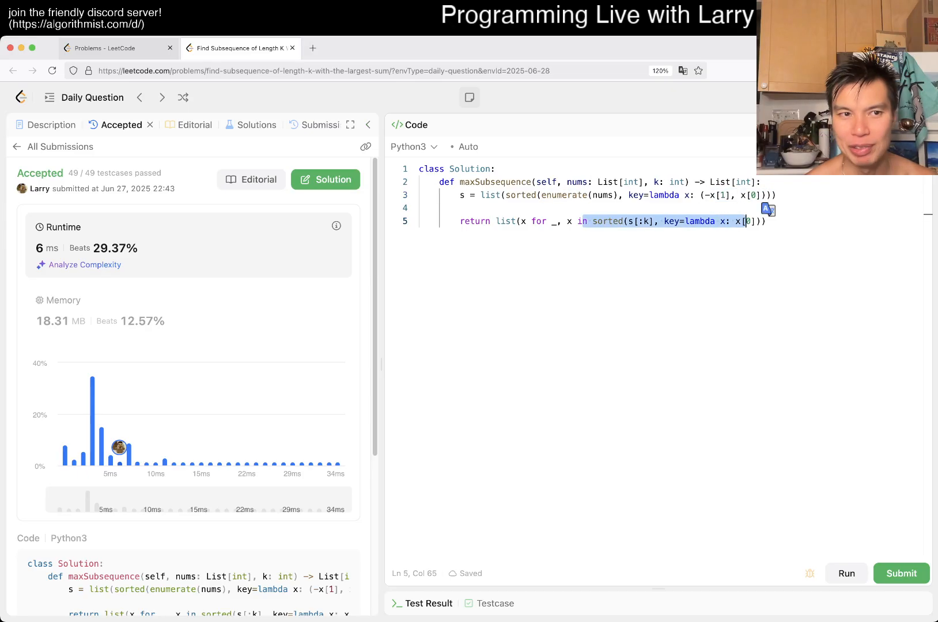
# Return to the problem description and scroll to the Constraints section.
pyautogui.click(51, 126)
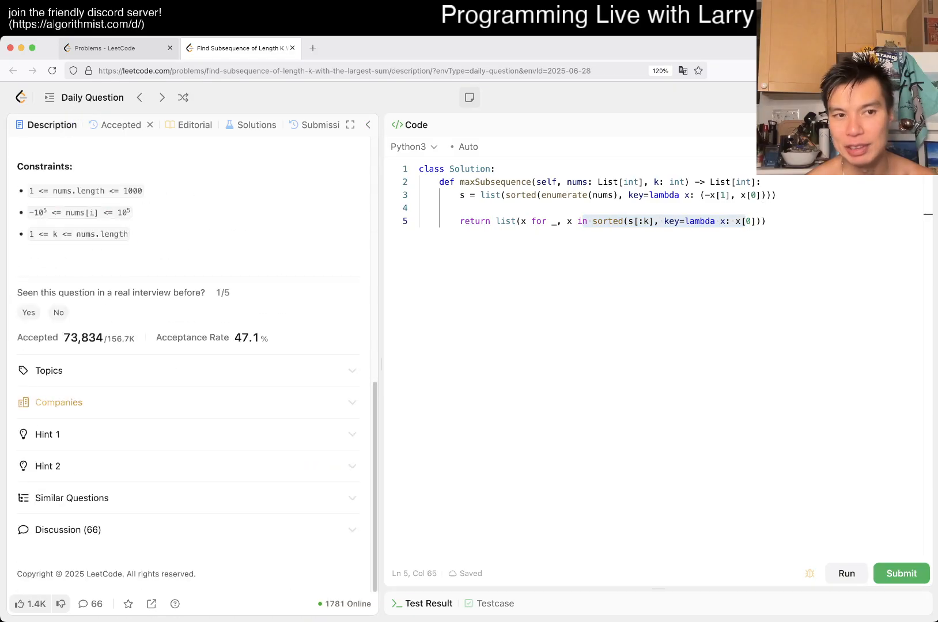
pyautogui.scroll(3)
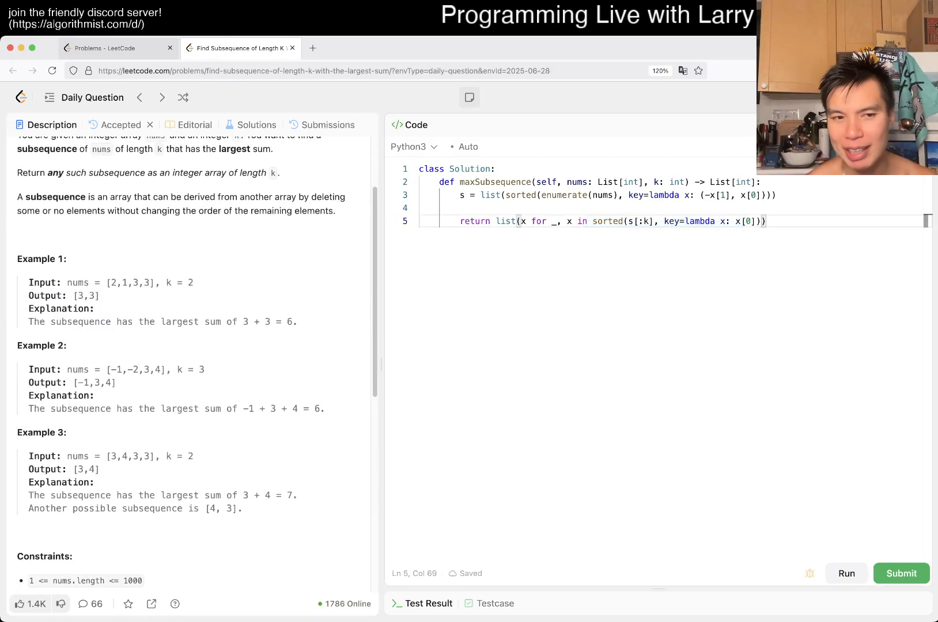
pyautogui.scroll(-3)
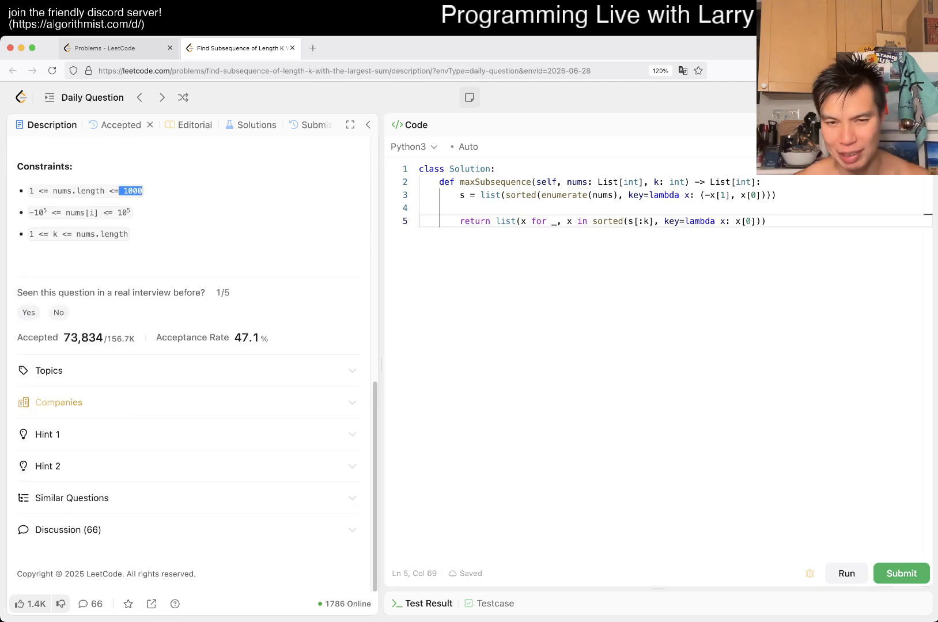